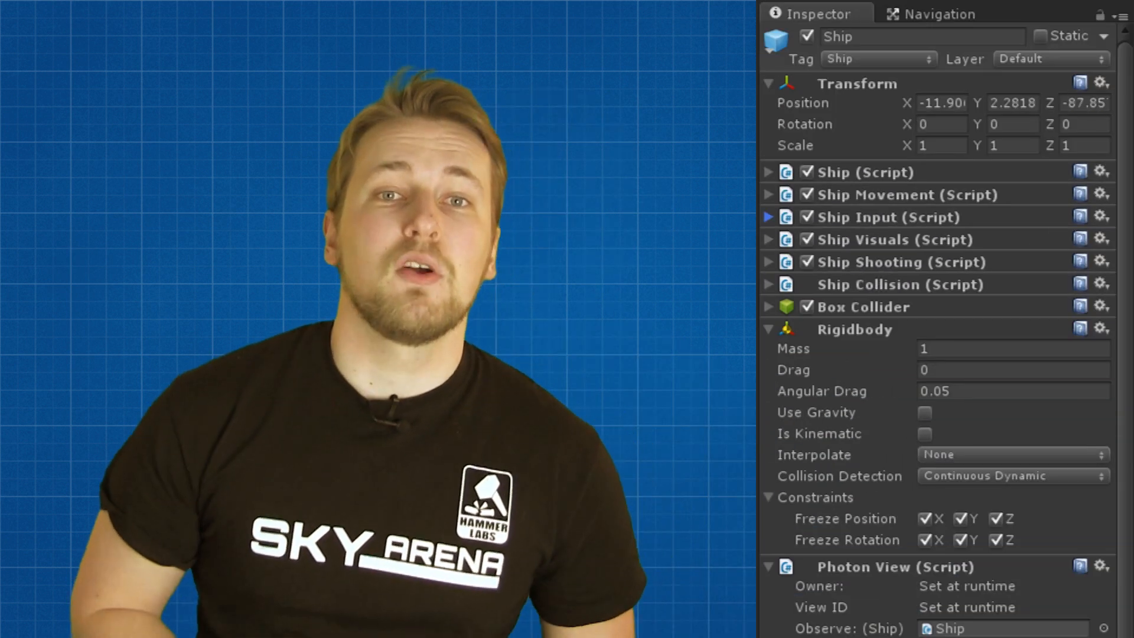
Expand and collapse the Ship Movement and Ship Visuals components, then expand Ship Collision
{"action": "left_click", "coordinate": [768, 172]}
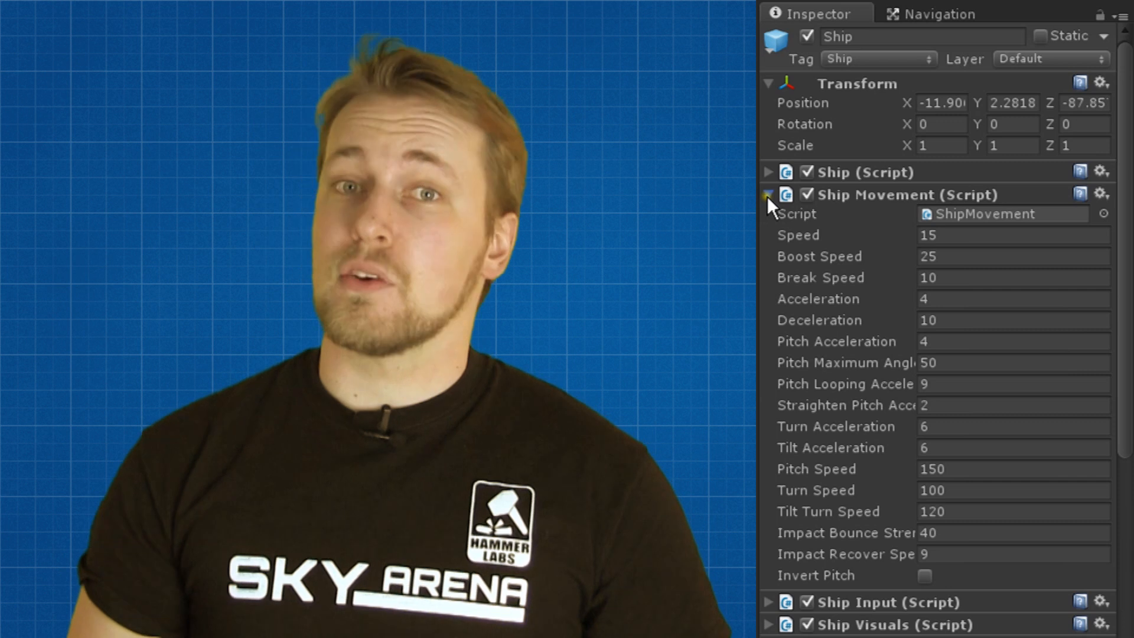
{"action": "left_click", "coordinate": [767, 194]}
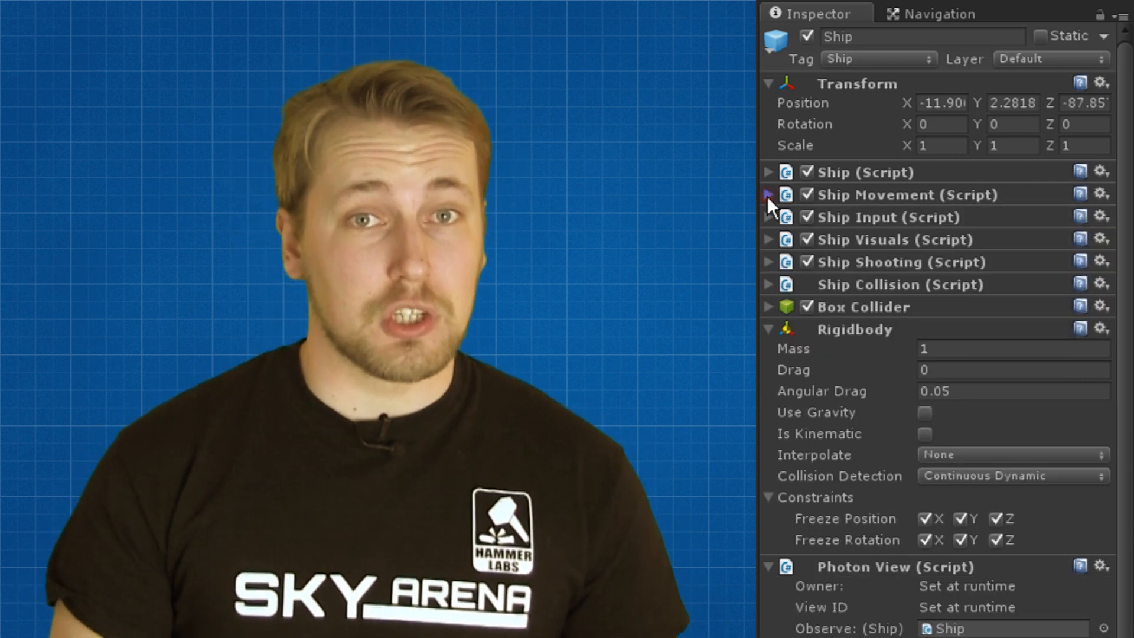
{"action": "left_click", "coordinate": [768, 217]}
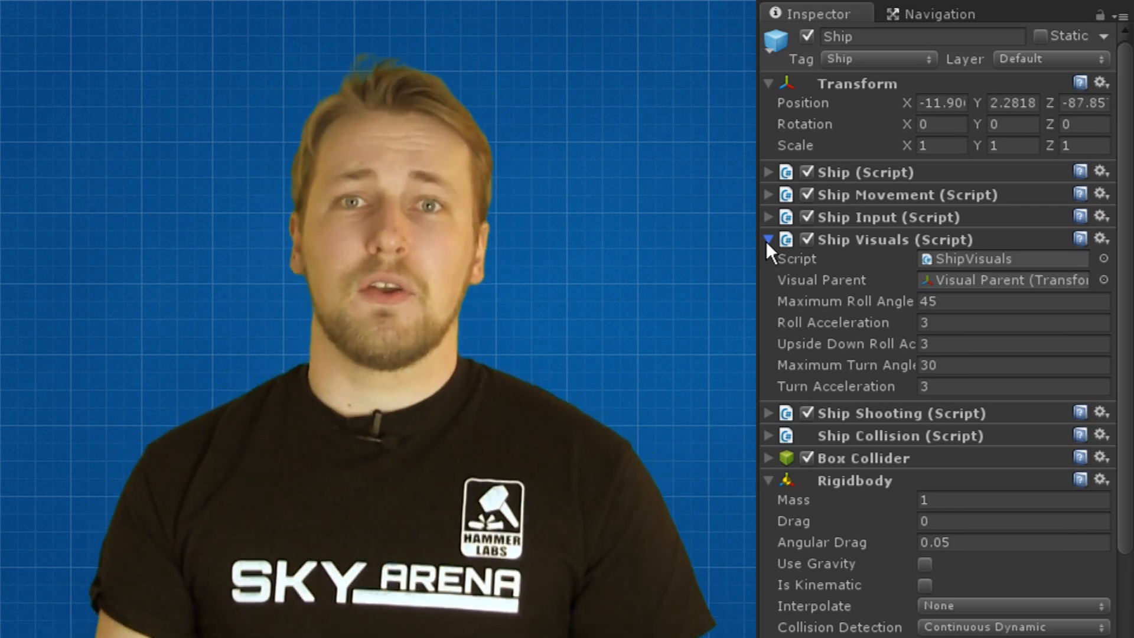
{"action": "left_click", "coordinate": [769, 239]}
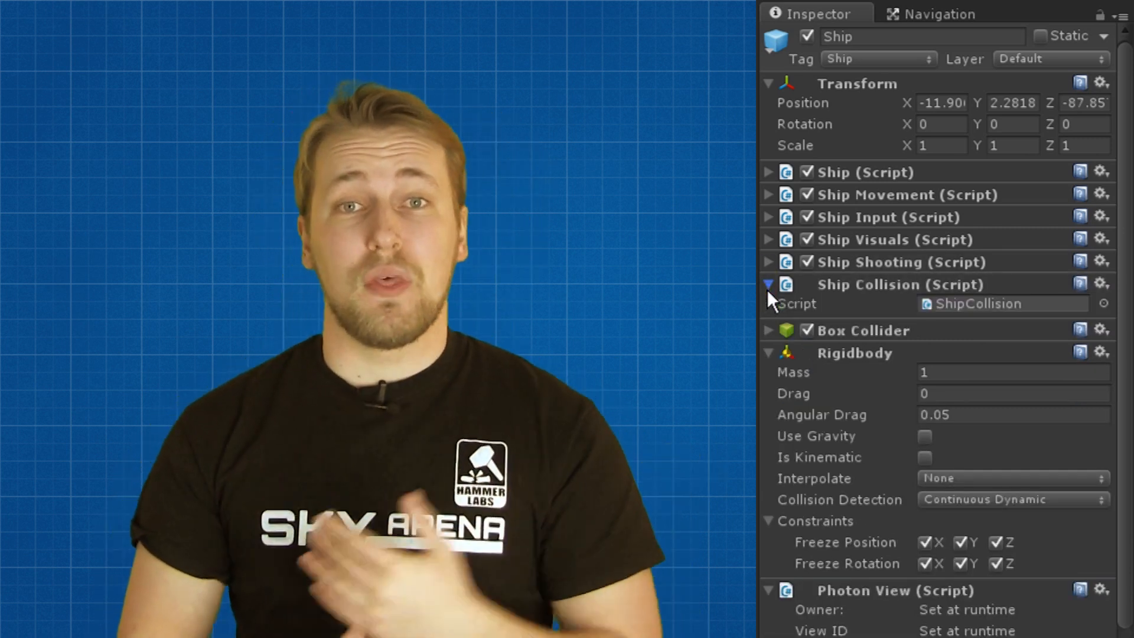
{"action": "left_click", "coordinate": [769, 284]}
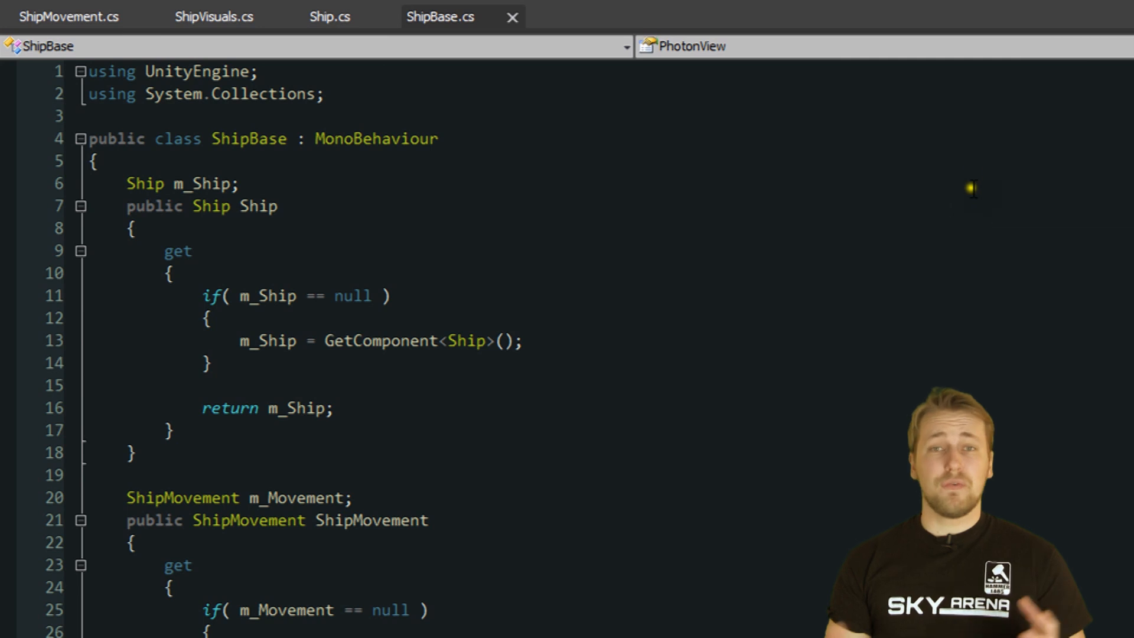
{"action": "mouse_move", "coordinate": [983, 138]}
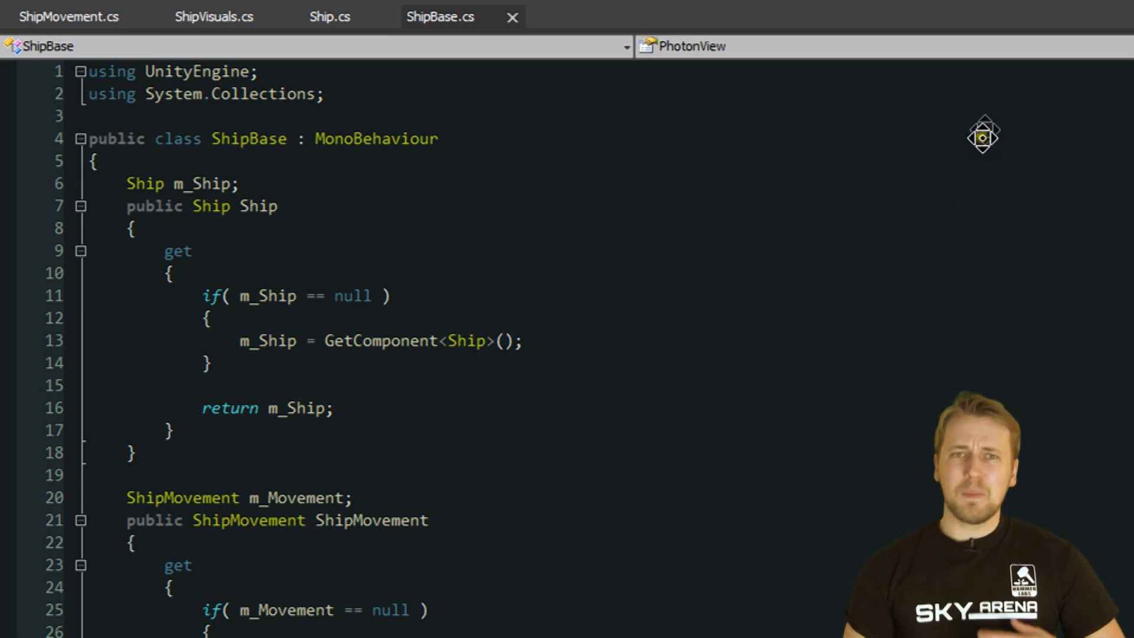
Scroll down through ShipBase.cs's cached component getter properties
{"action": "scroll", "scroll_direction": "down", "scroll_amount": 3}
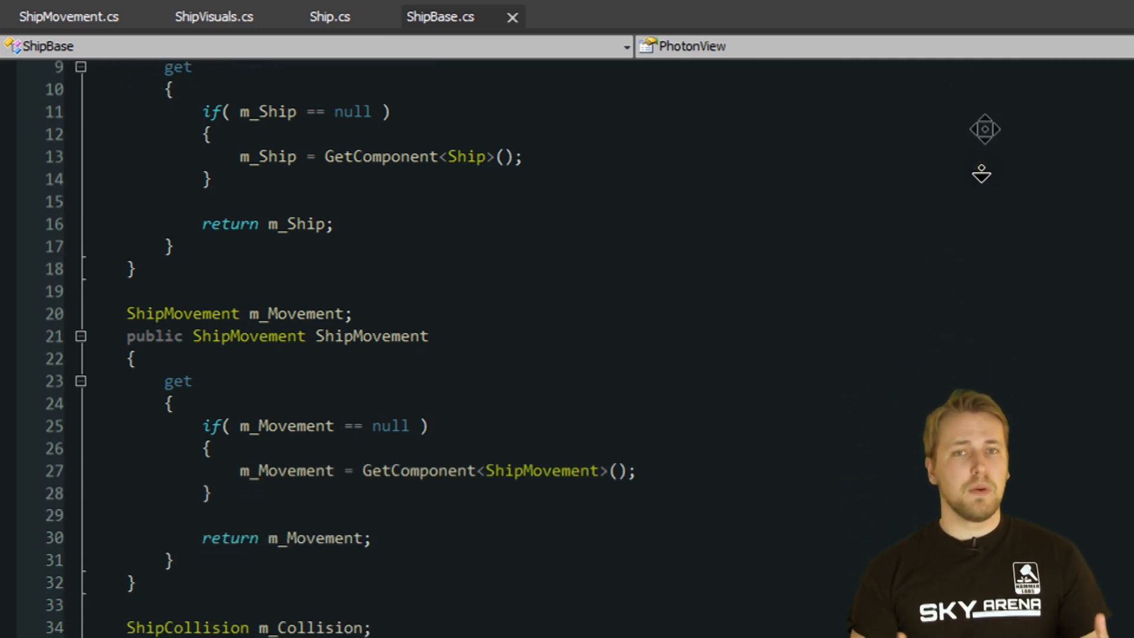
{"action": "scroll", "scroll_direction": "down", "scroll_amount": 3}
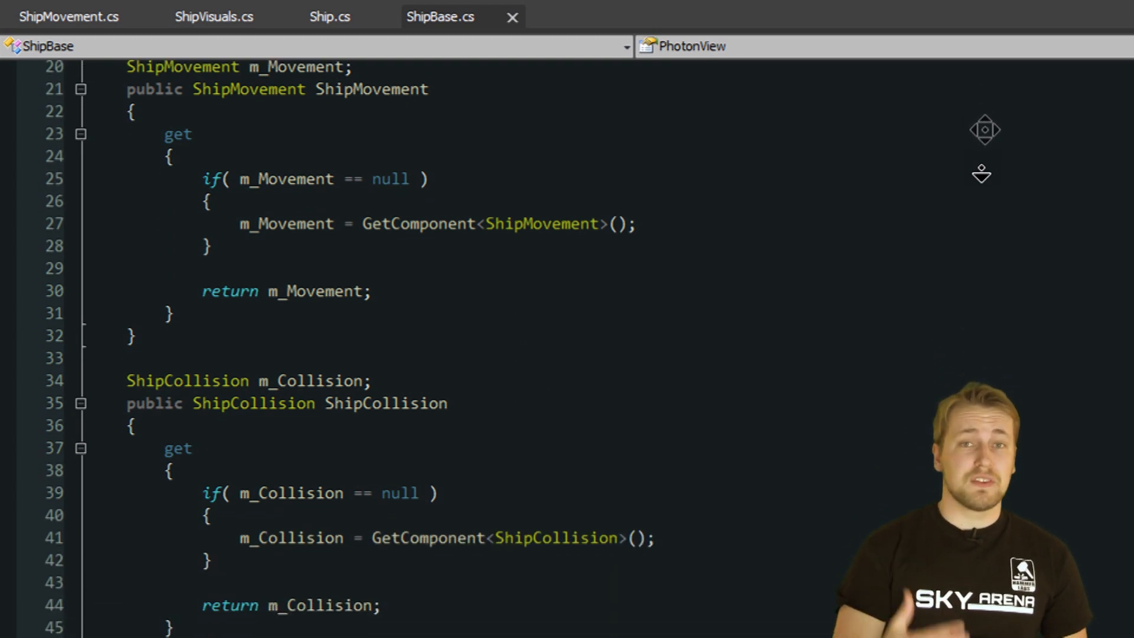
{"action": "scroll", "scroll_direction": "down", "scroll_amount": 3}
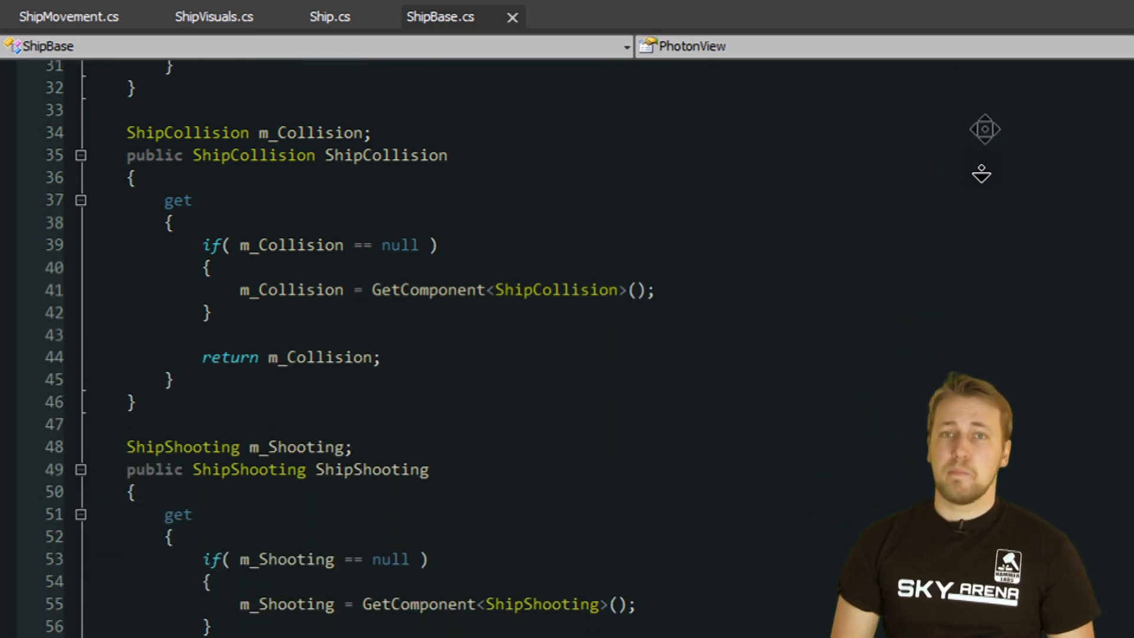
{"action": "scroll", "scroll_direction": "down", "scroll_amount": 3}
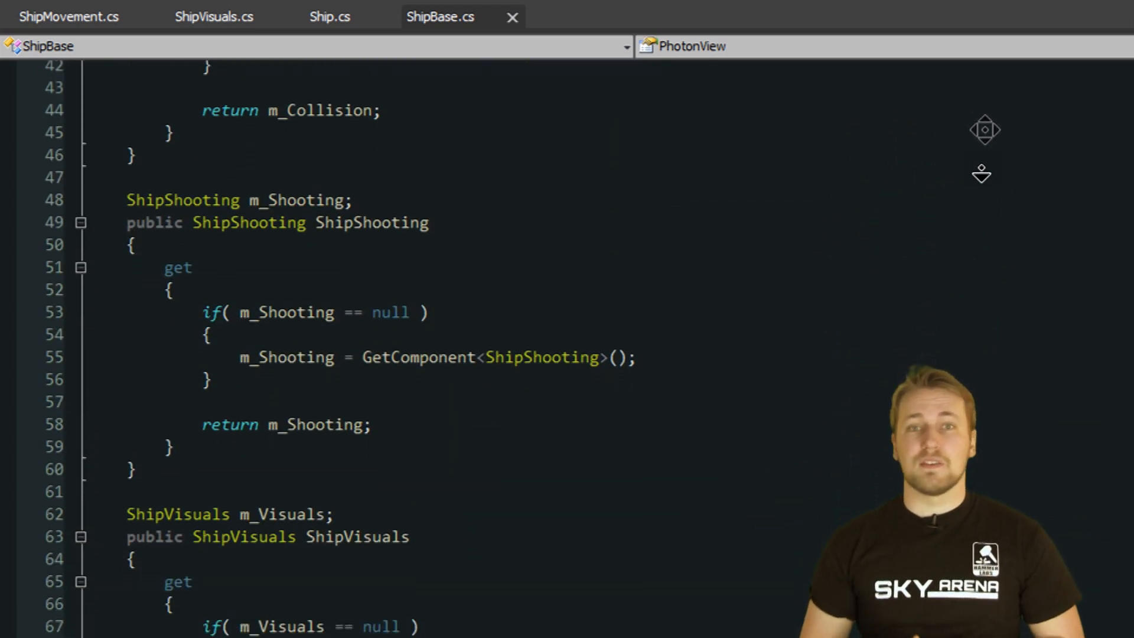
{"action": "scroll", "scroll_direction": "down", "scroll_amount": 3}
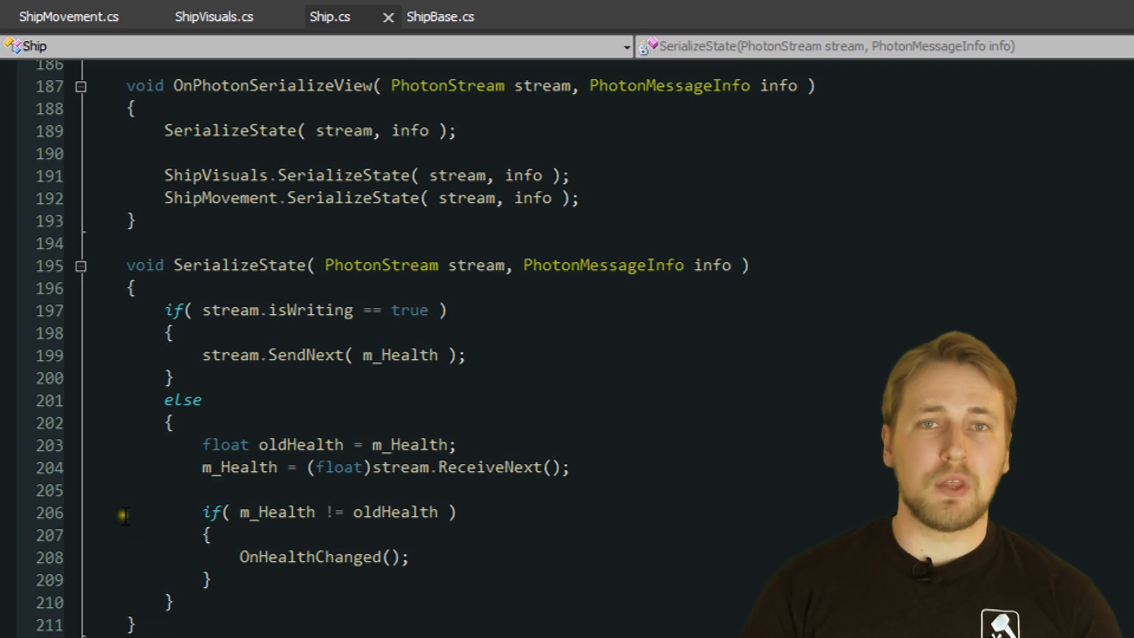
{"action": "left_click", "coordinate": [44, 85]}
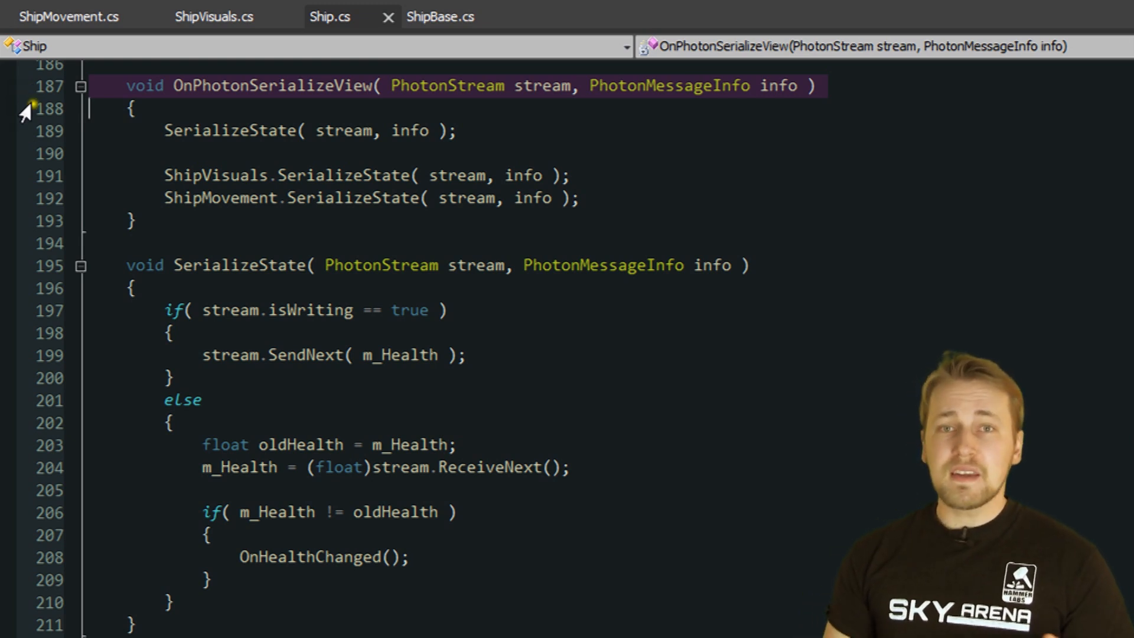
{"action": "mouse_move", "coordinate": [23, 274]}
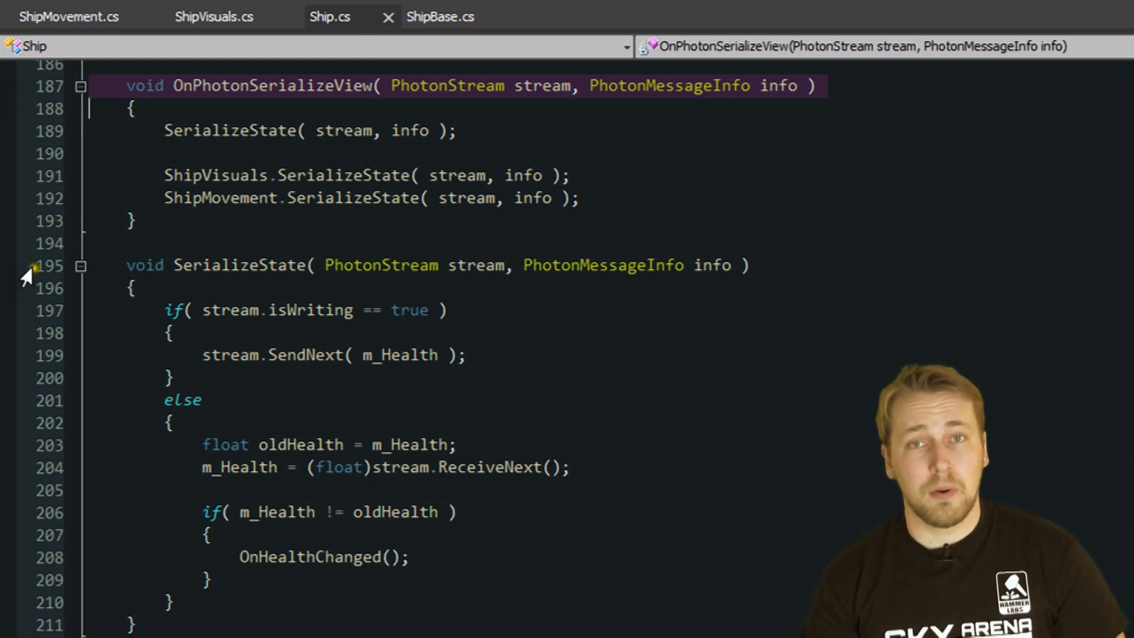
{"action": "left_click", "coordinate": [289, 265]}
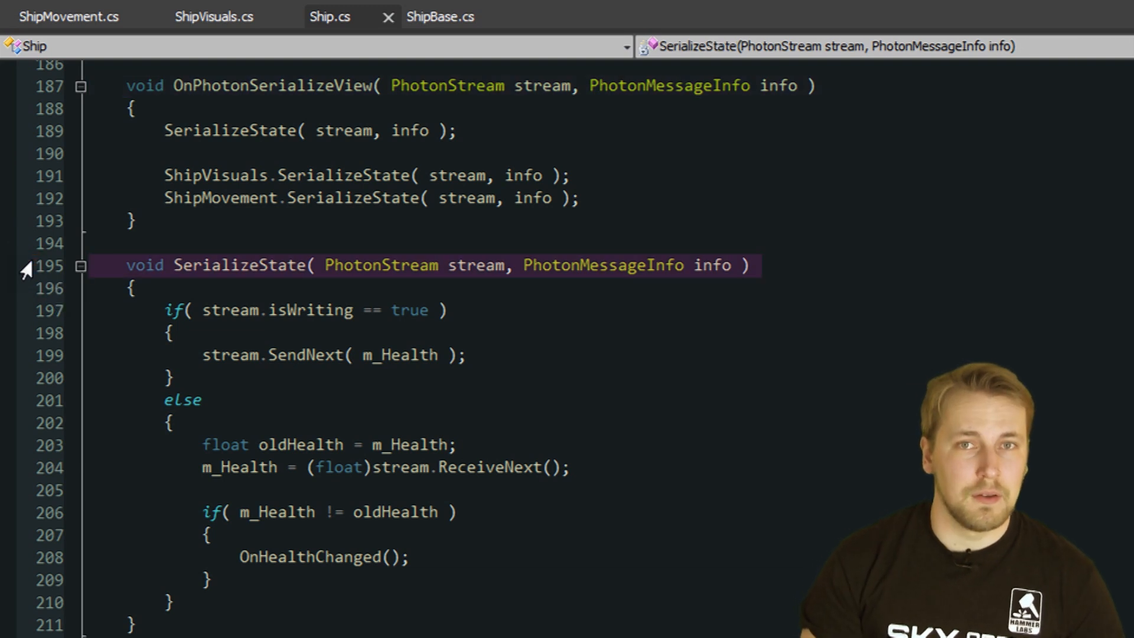
{"action": "mouse_move", "coordinate": [28, 143]}
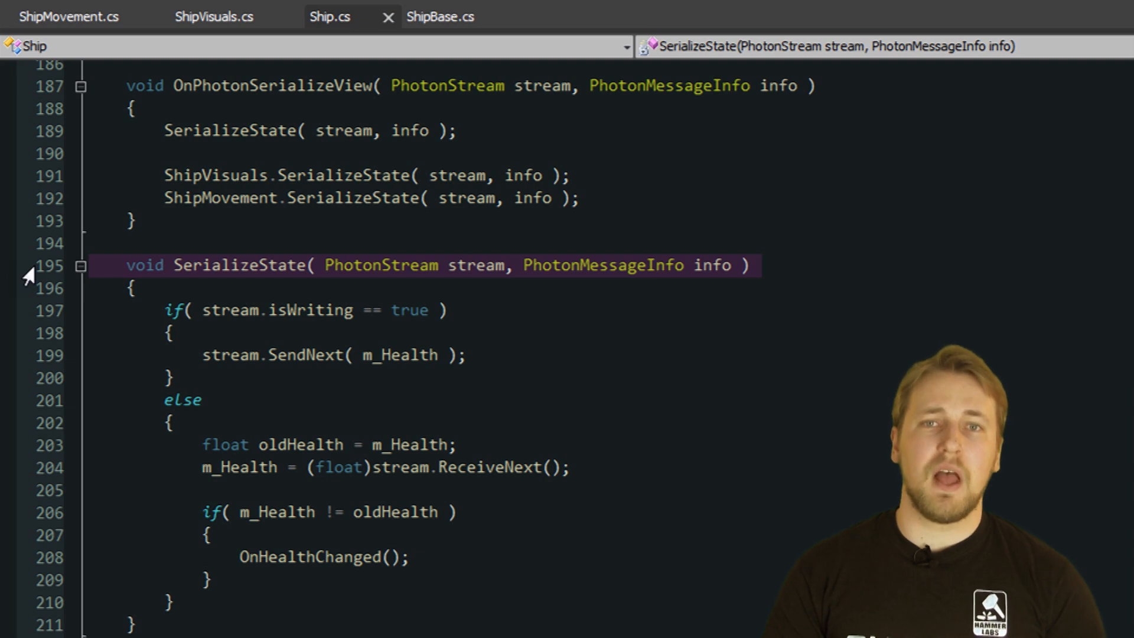
{"action": "mouse_move", "coordinate": [28, 326]}
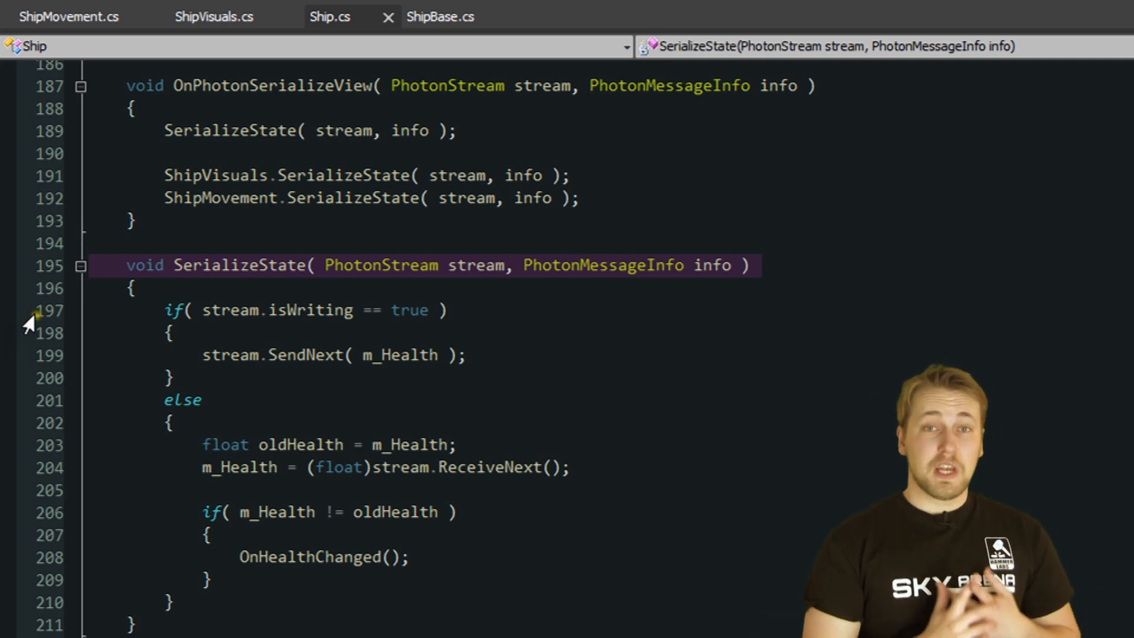
{"action": "left_click", "coordinate": [290, 310]}
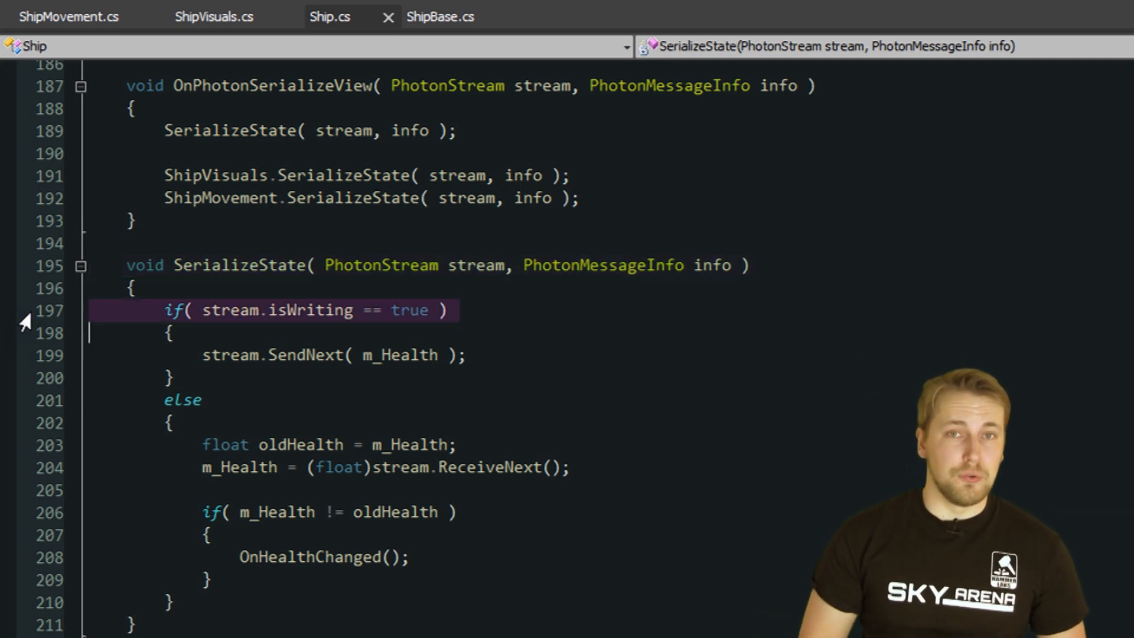
{"action": "mouse_move", "coordinate": [20, 354]}
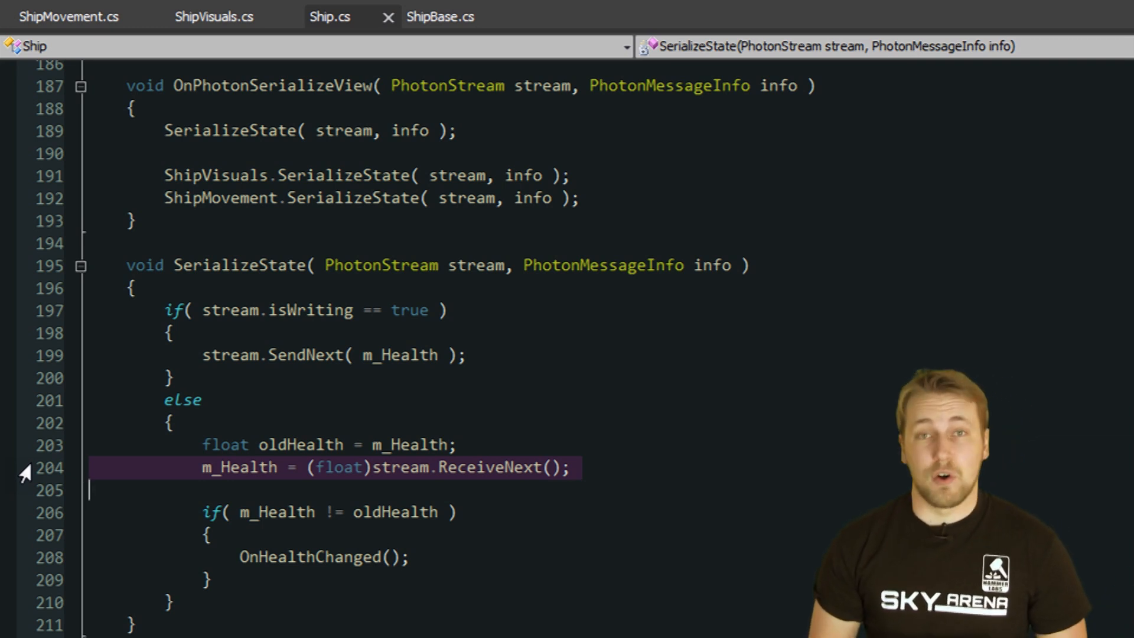
{"action": "left_click", "coordinate": [214, 17]}
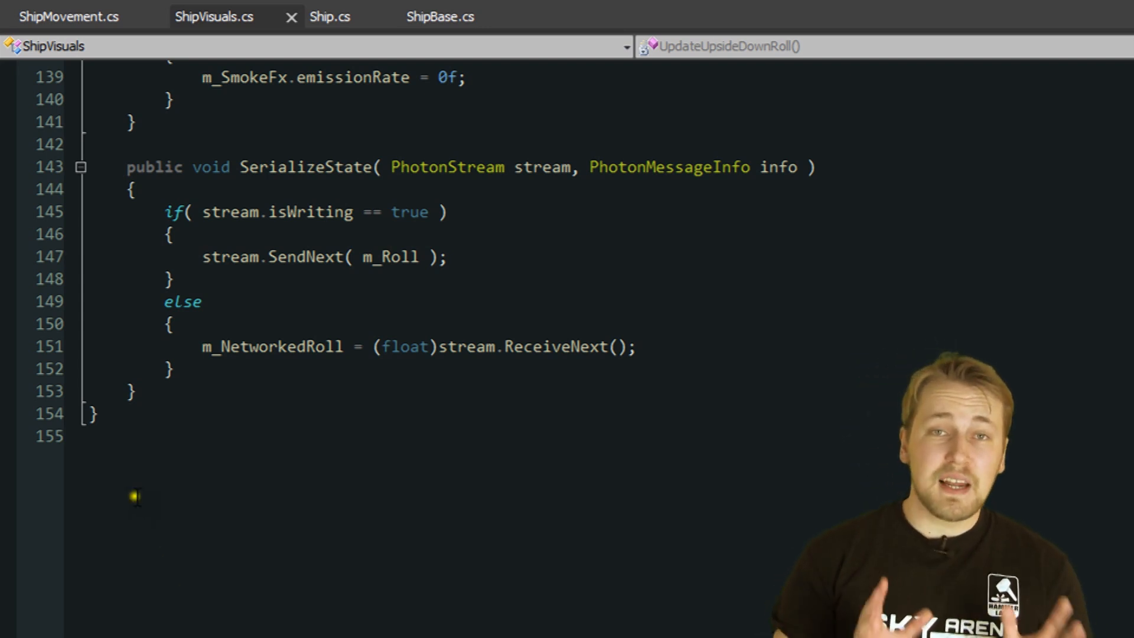
{"action": "mouse_move", "coordinate": [35, 296]}
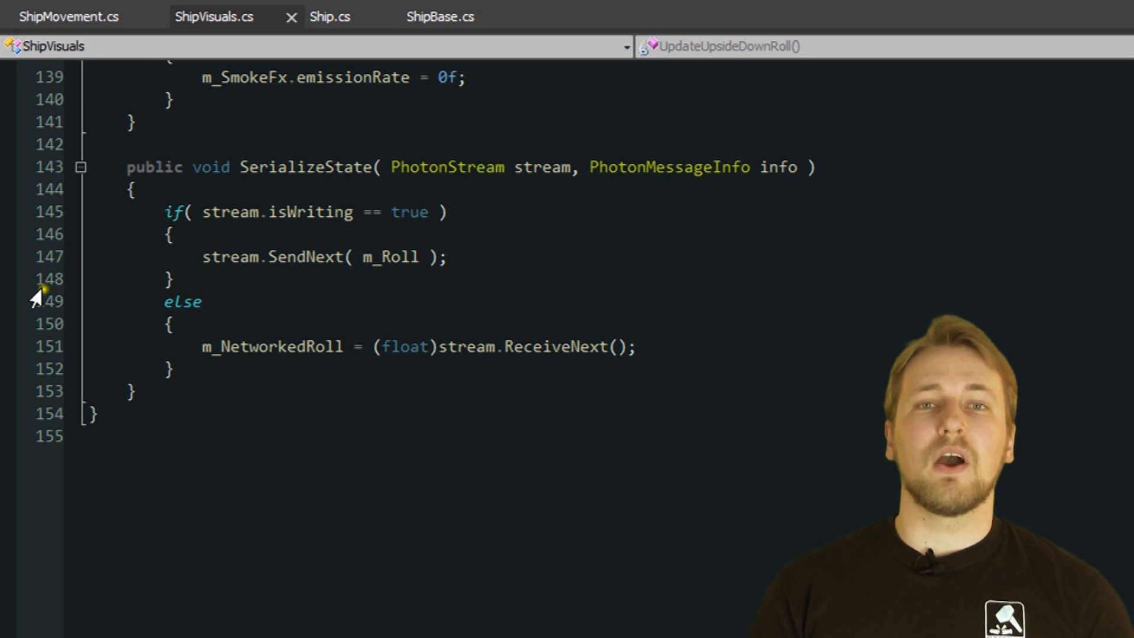
{"action": "mouse_move", "coordinate": [22, 351]}
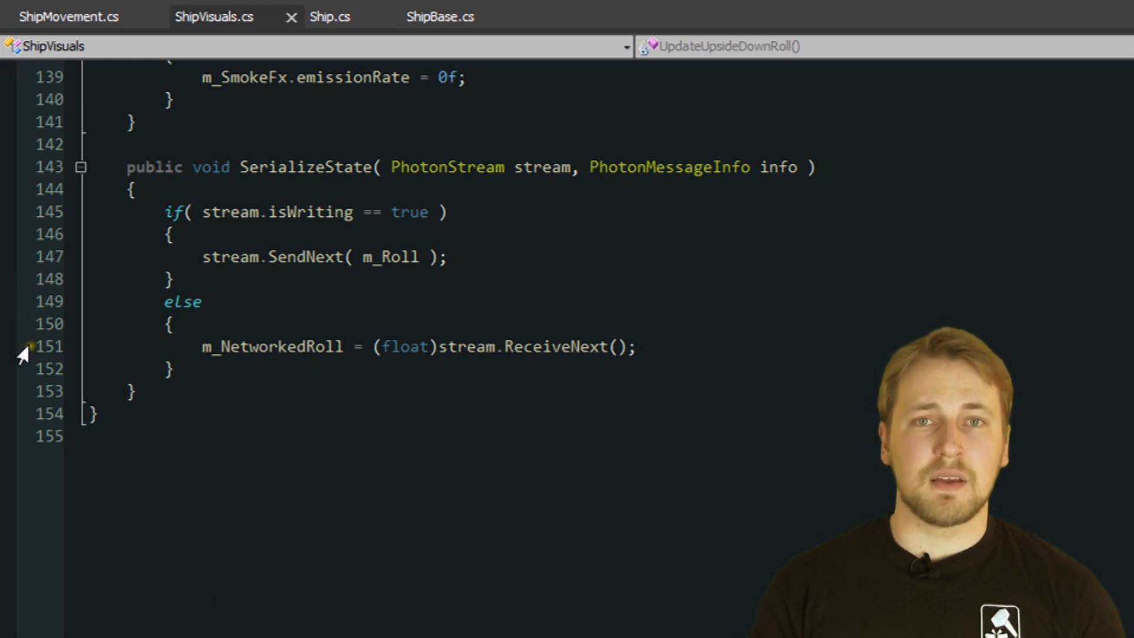
{"action": "left_click", "coordinate": [419, 346]}
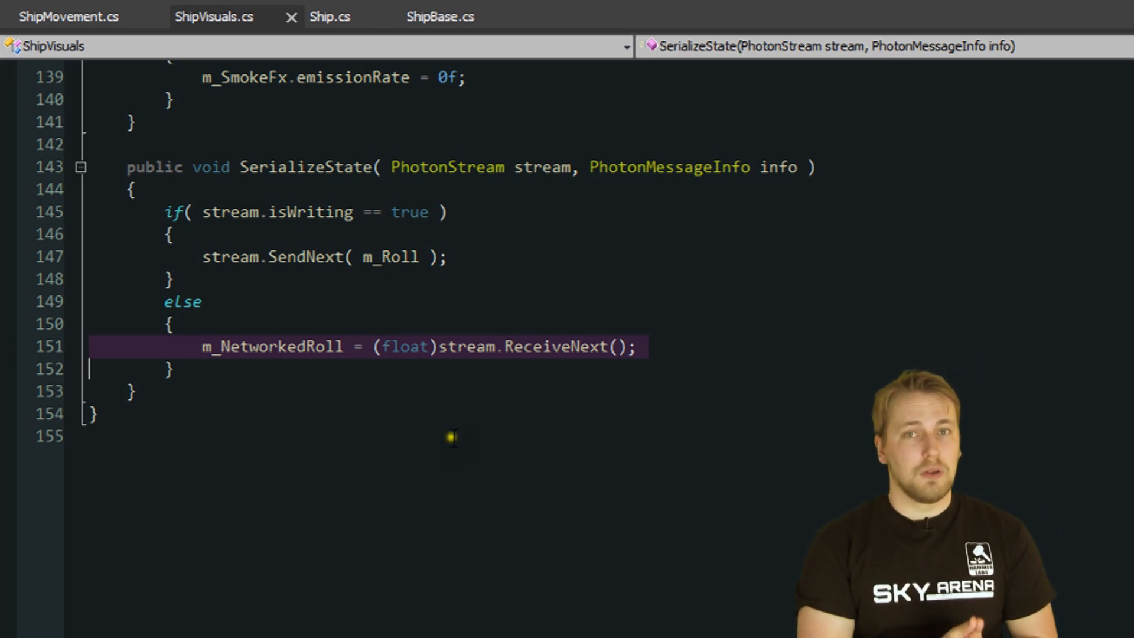
Scroll up to ShipVisuals' Update and highlight the MoveTowards roll line in UpdateNetworkedRoll
{"action": "scroll", "scroll_direction": "up", "scroll_amount": 3}
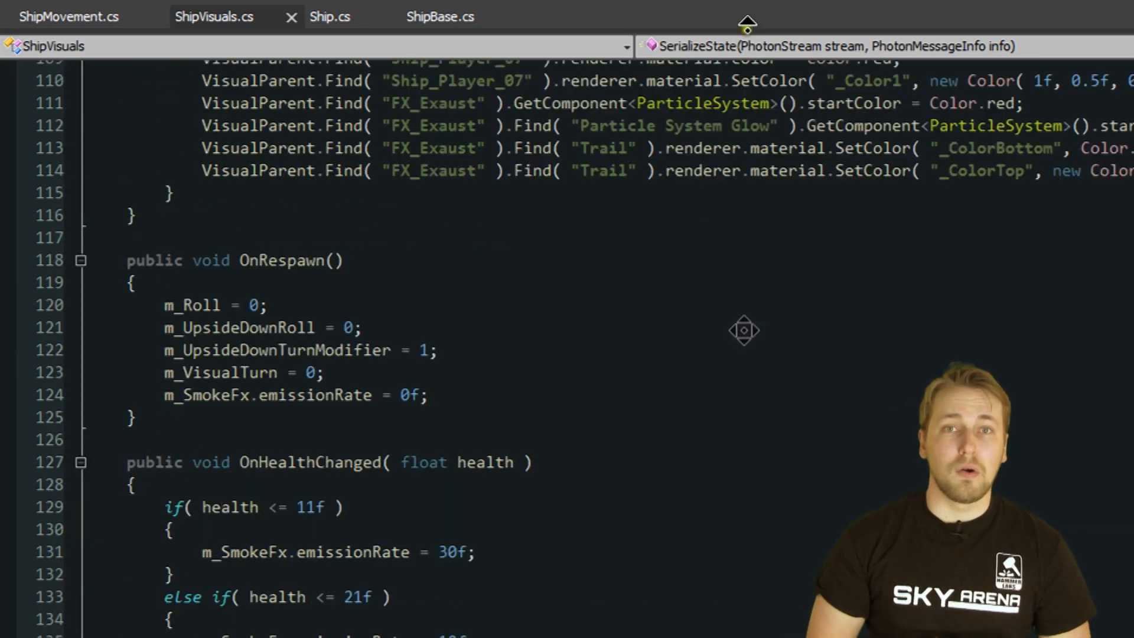
{"action": "scroll", "scroll_direction": "up", "scroll_amount": 3}
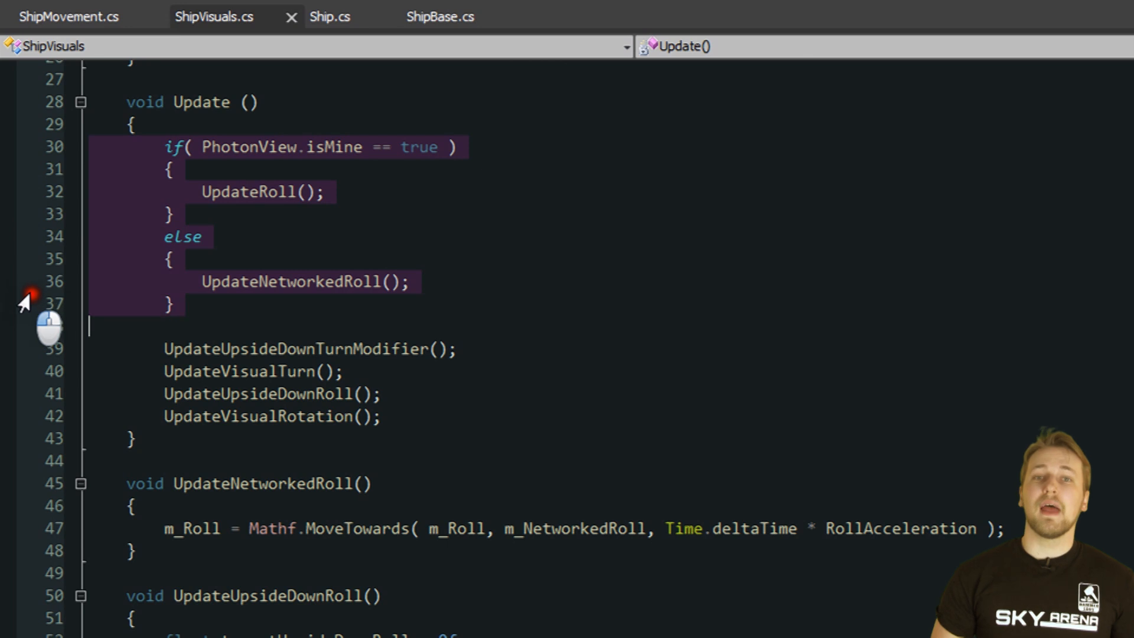
{"action": "mouse_move", "coordinate": [19, 409]}
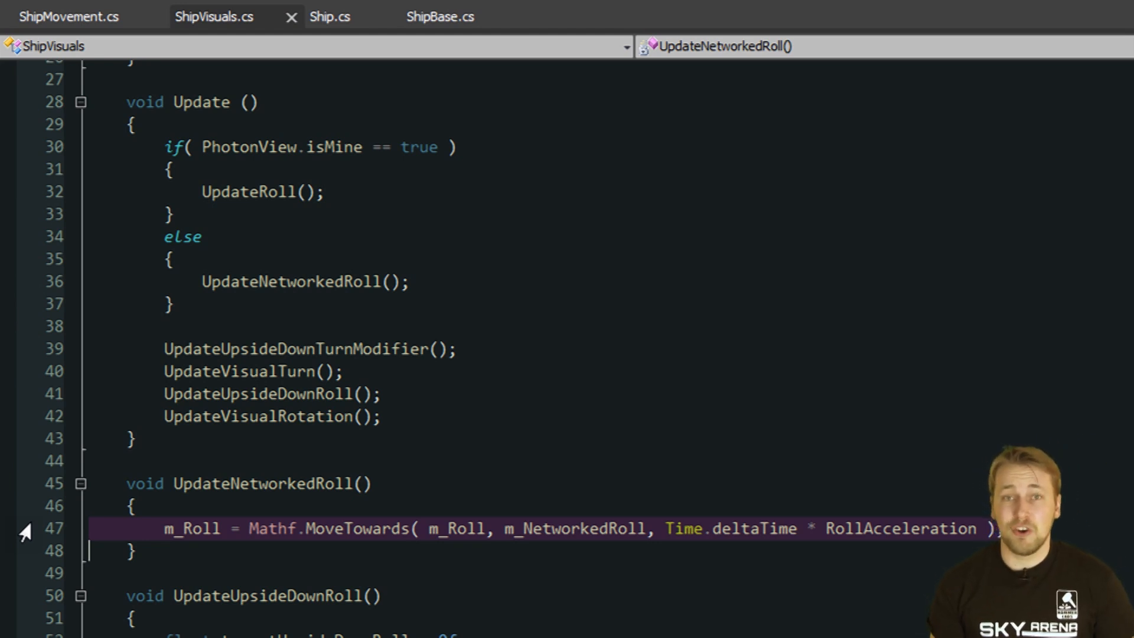
{"action": "left_click", "coordinate": [68, 16]}
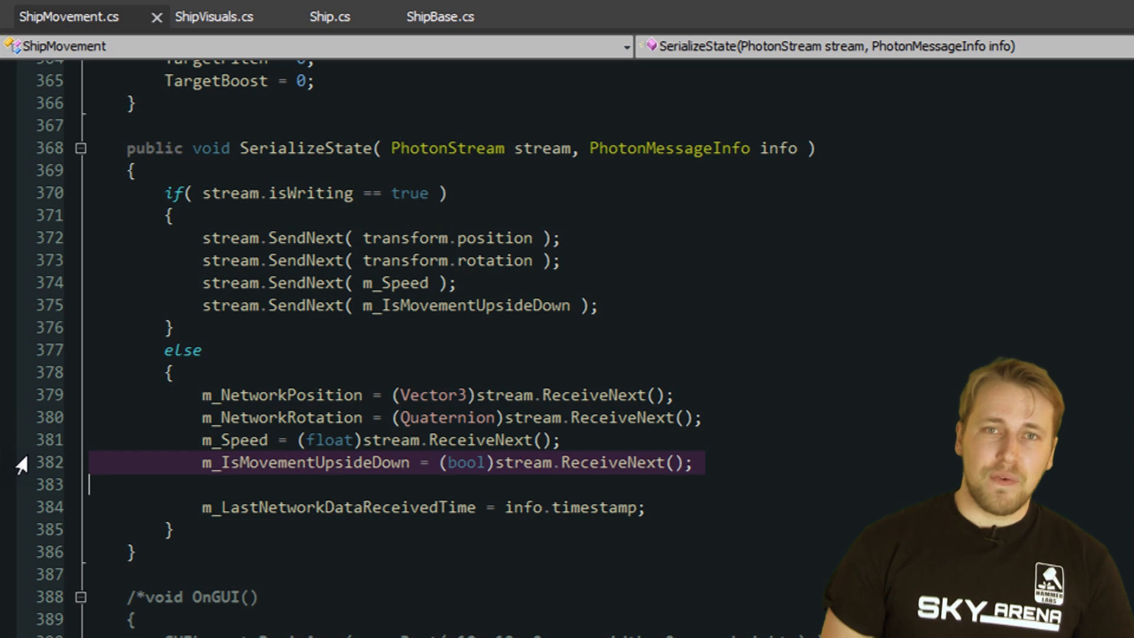
{"action": "mouse_move", "coordinate": [26, 512]}
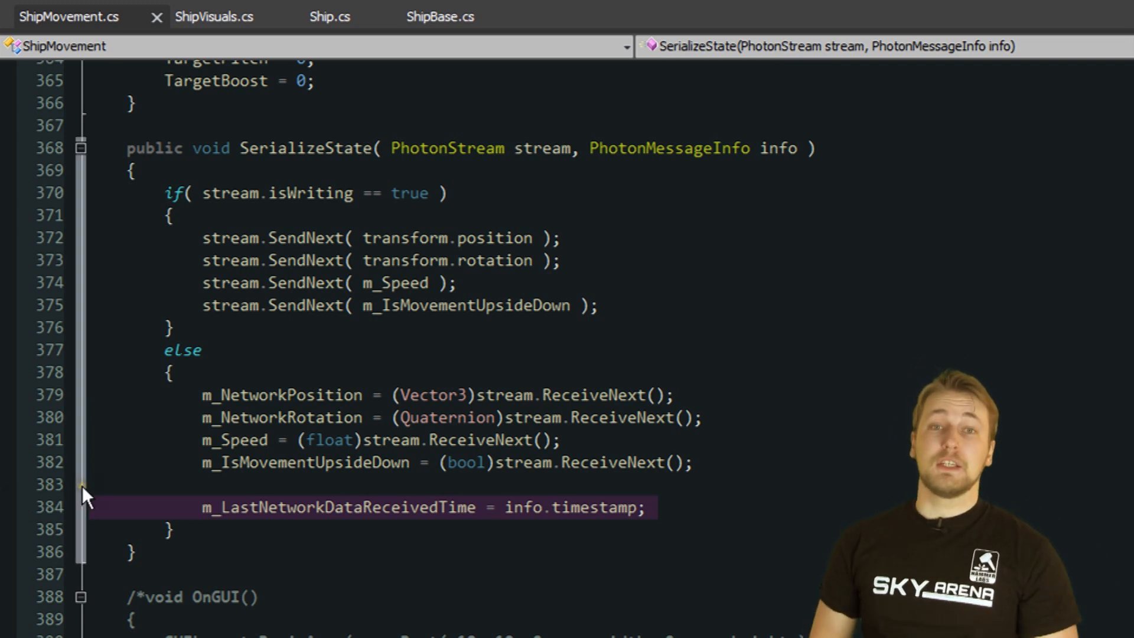
{"action": "scroll", "scroll_direction": "up", "scroll_amount": 3}
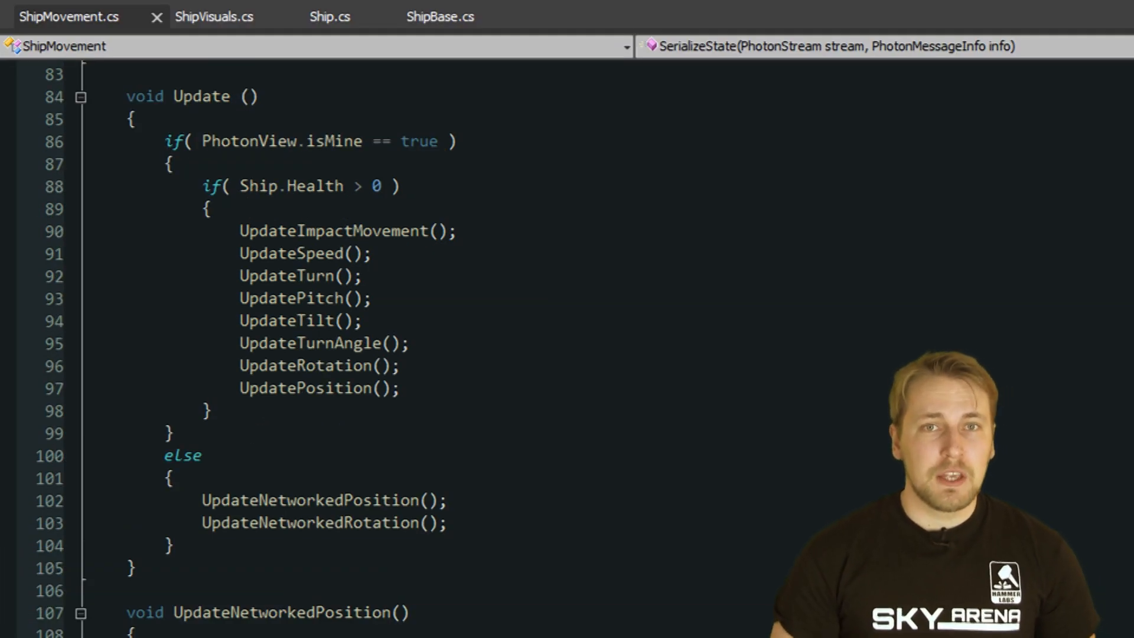
{"action": "mouse_move", "coordinate": [36, 163]}
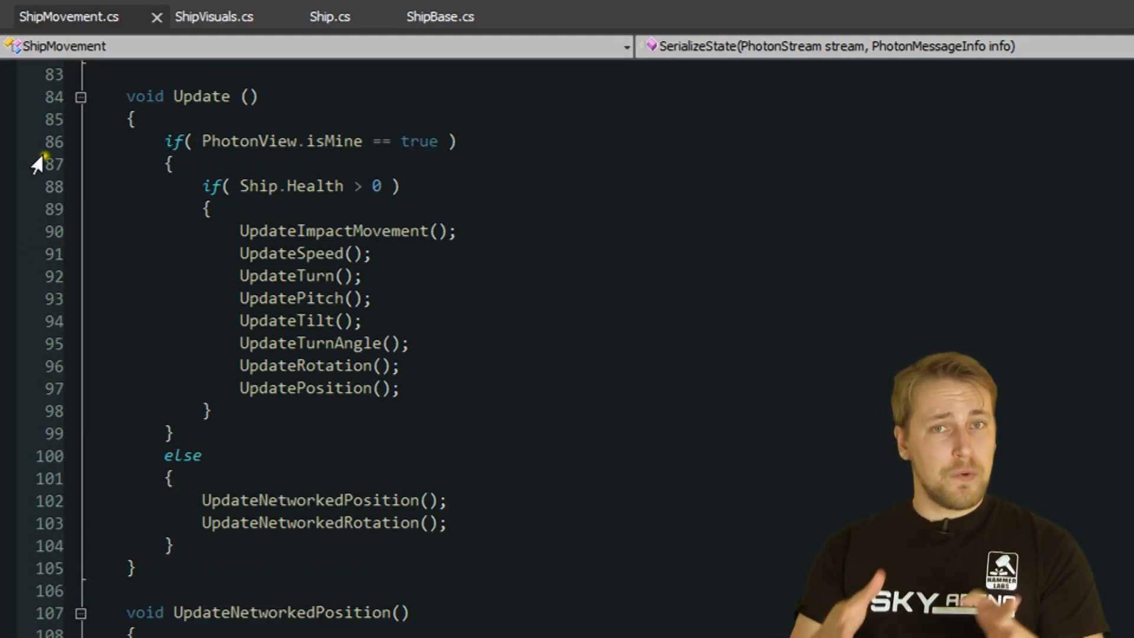
Browse UpdateNetworkedPosition and UpdateNetworkedRotation, then place the cursor in UpdateNetworkedPosition
{"action": "left_click", "coordinate": [312, 141]}
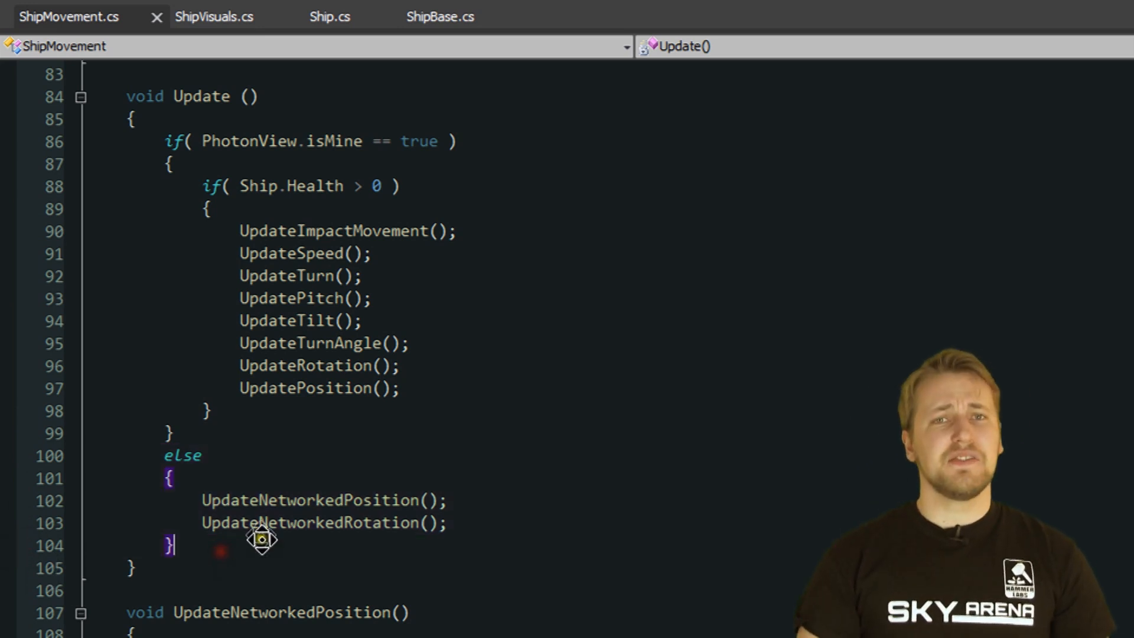
{"action": "scroll", "scroll_direction": "down", "scroll_amount": 3}
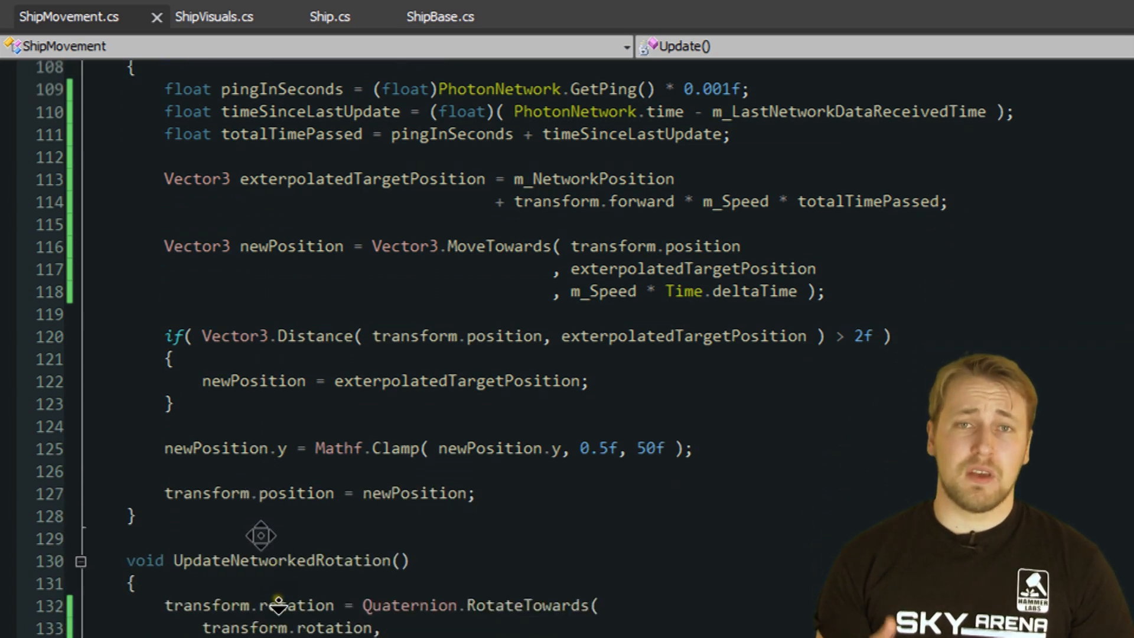
{"action": "scroll", "scroll_direction": "down", "scroll_amount": 3}
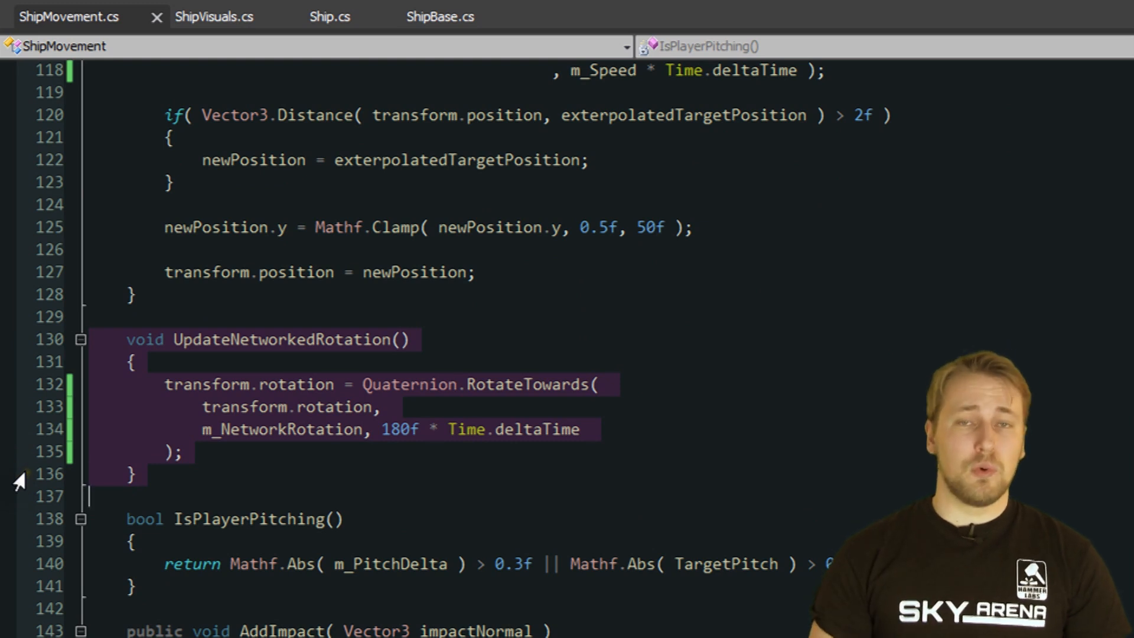
{"action": "scroll", "scroll_direction": "up", "scroll_amount": 3}
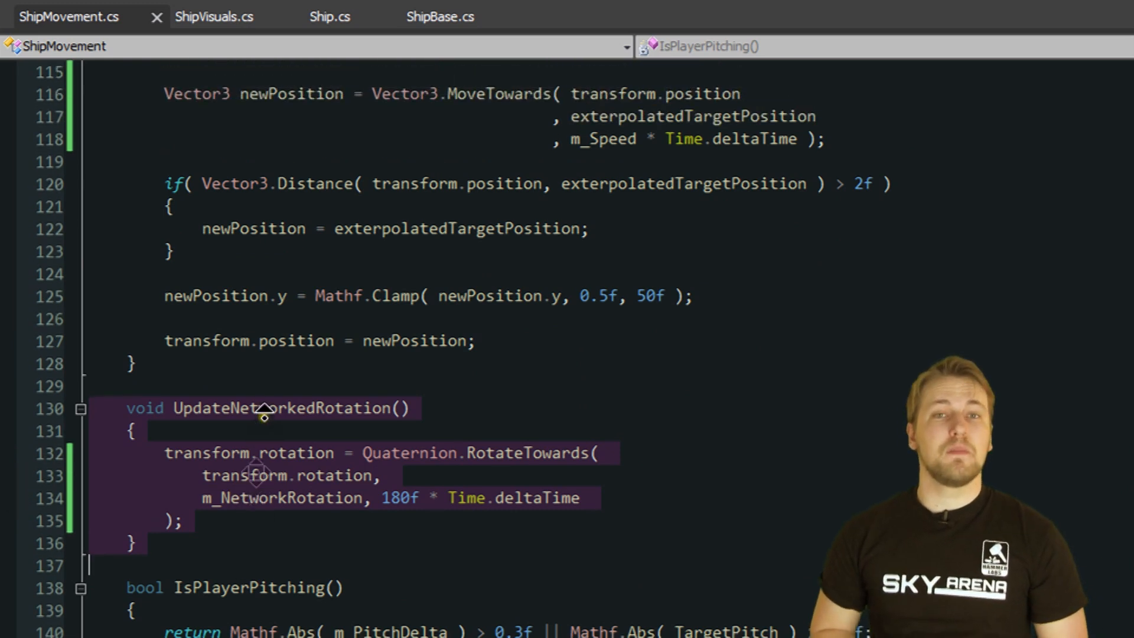
{"action": "scroll", "scroll_direction": "up", "scroll_amount": 3}
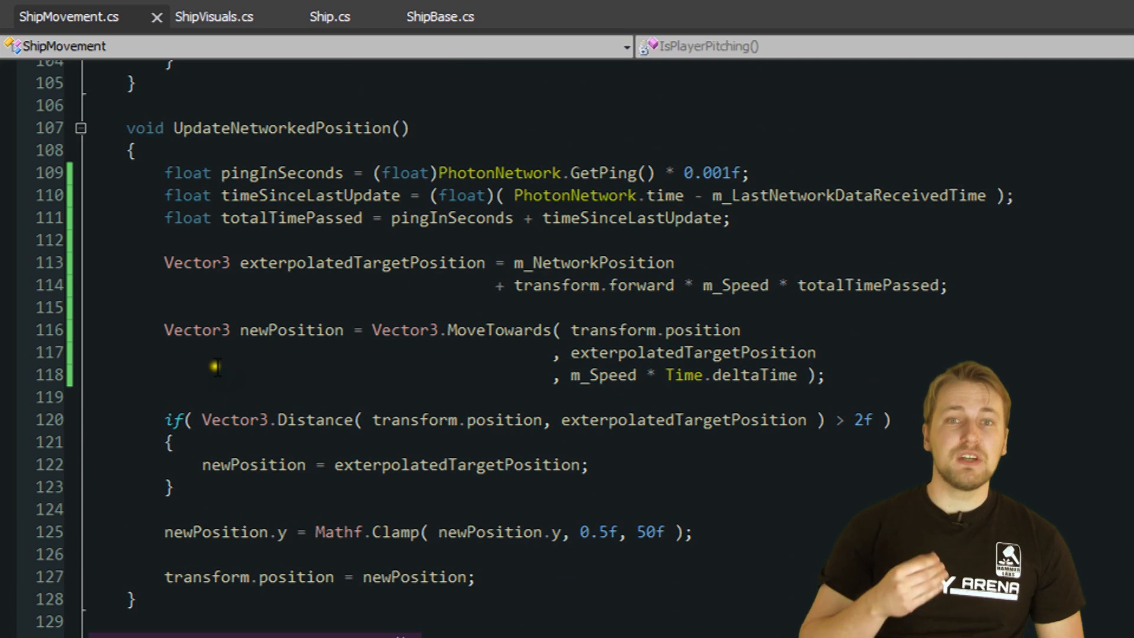
{"action": "left_click", "coordinate": [160, 151]}
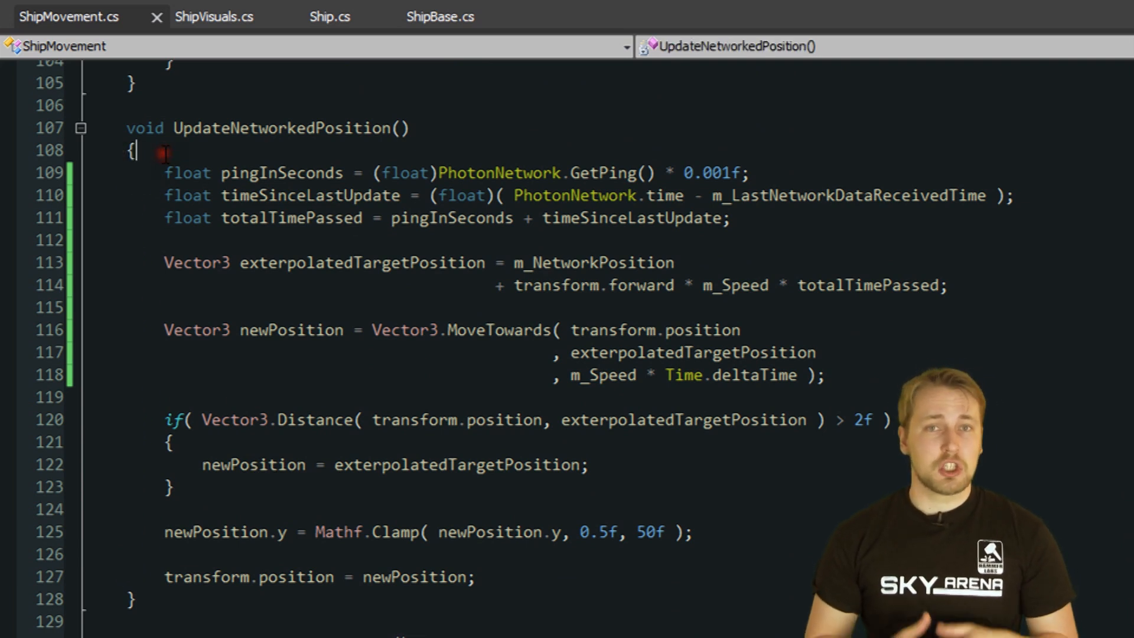
{"action": "left_click", "coordinate": [137, 151]}
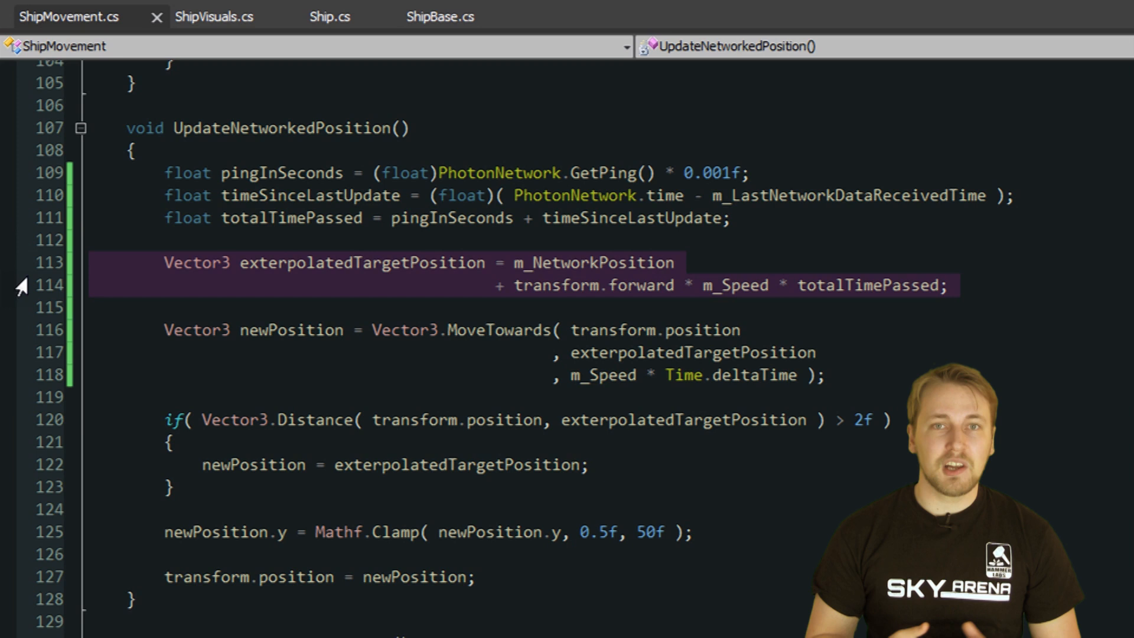
{"action": "left_click", "coordinate": [90, 307]}
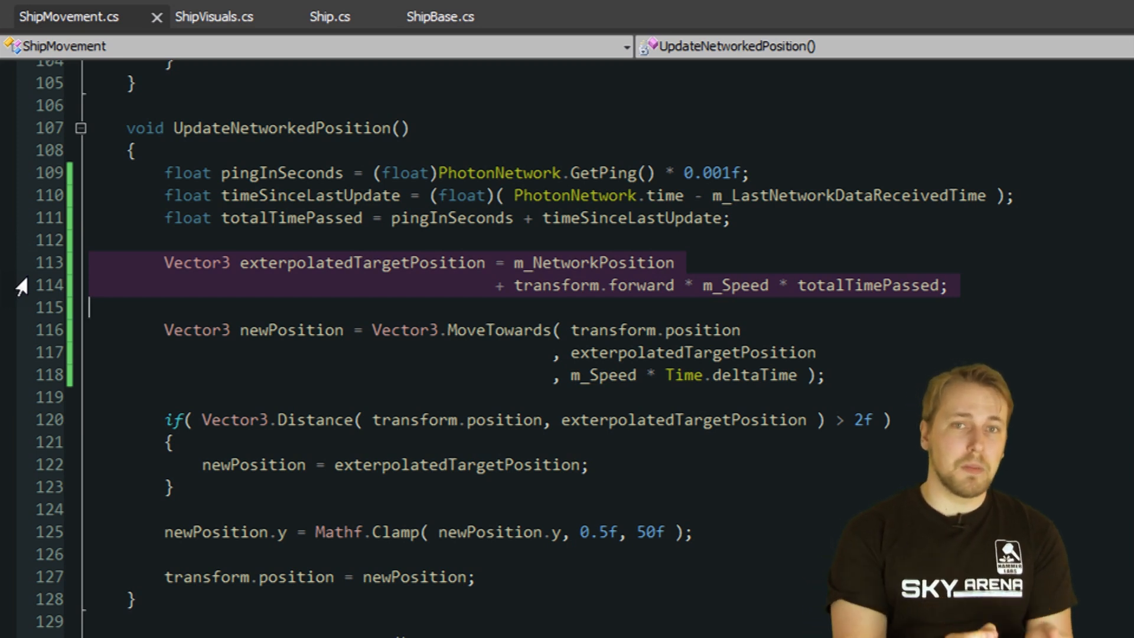